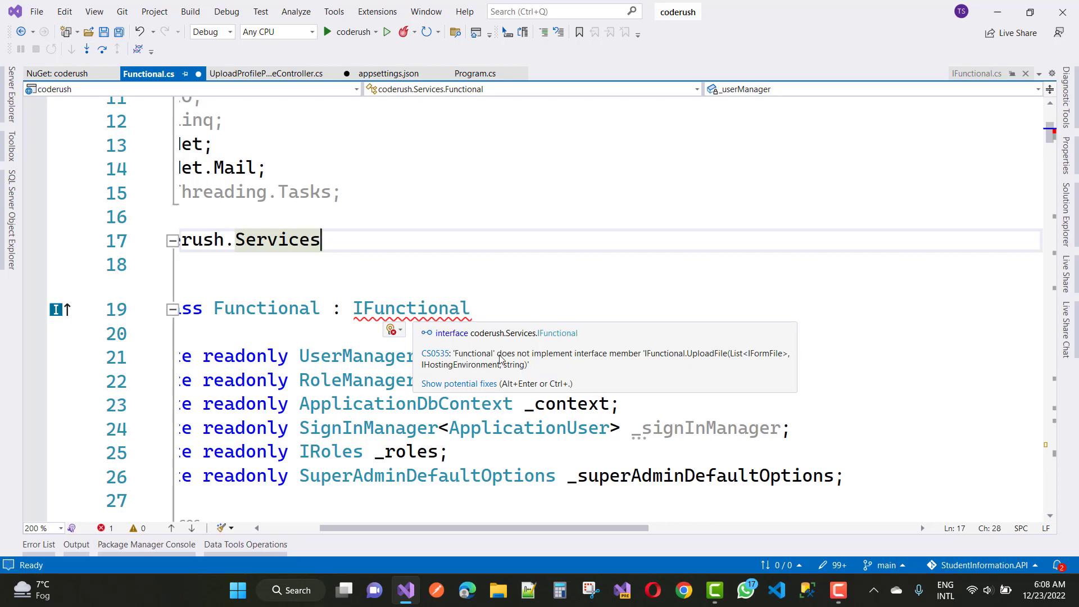
mouse_move(505, 359)
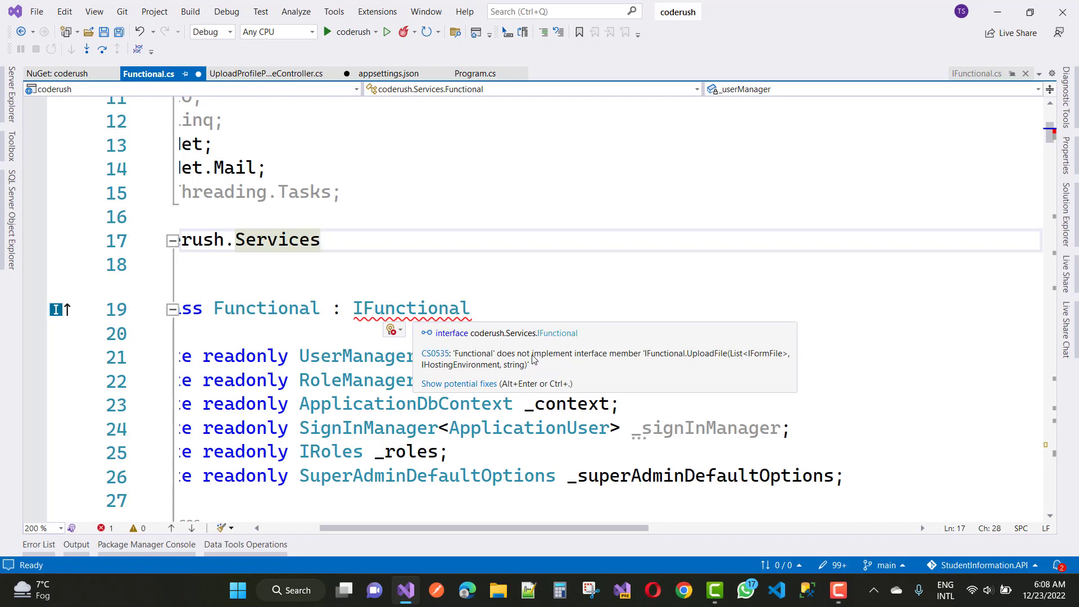
mouse_move(721, 365)
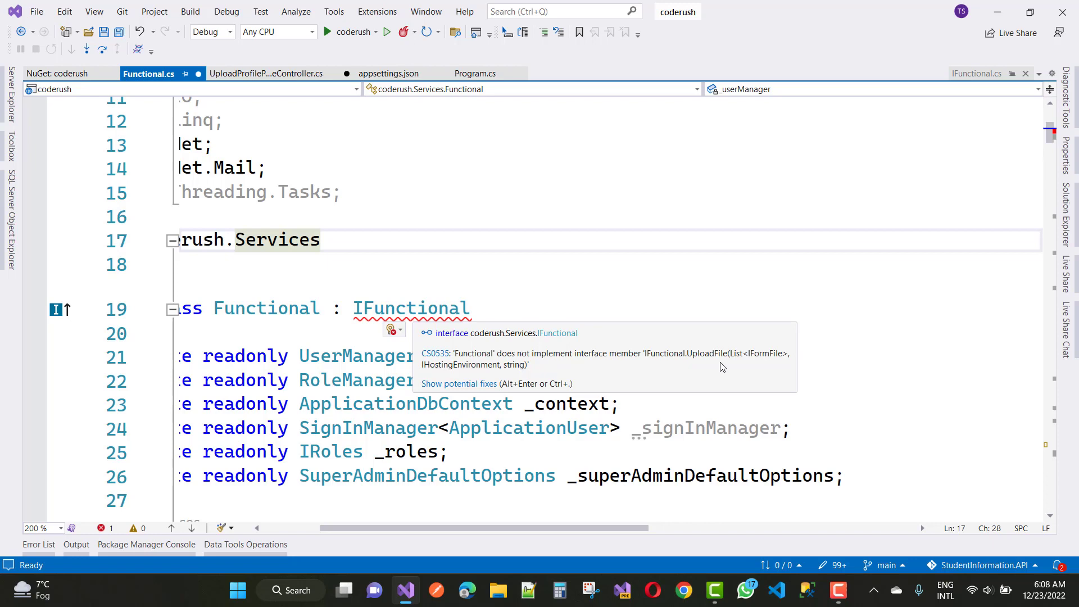
mouse_move(720, 364)
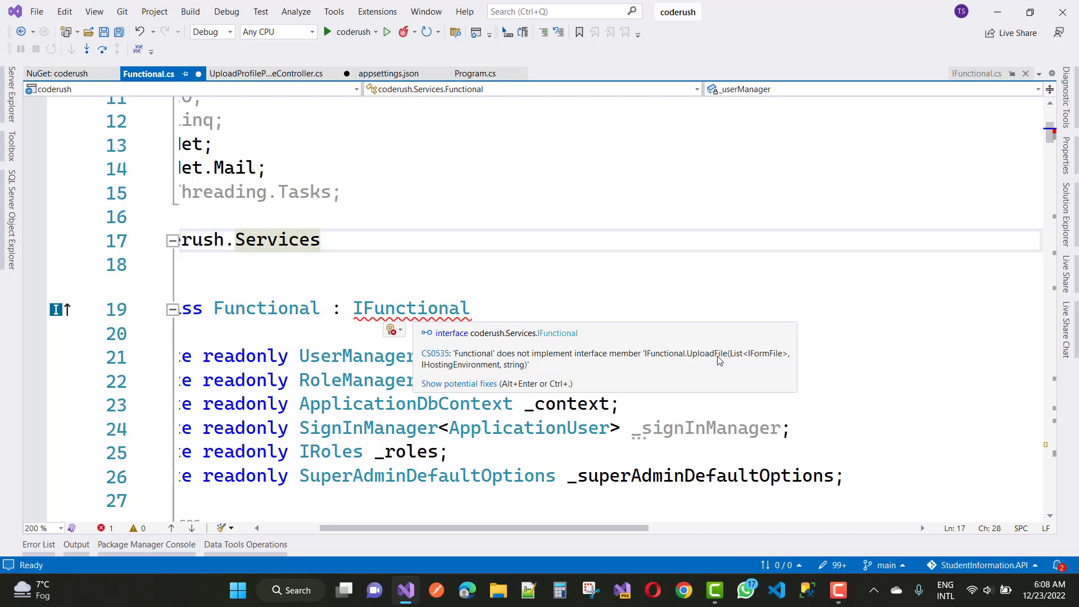
mouse_move(718, 358)
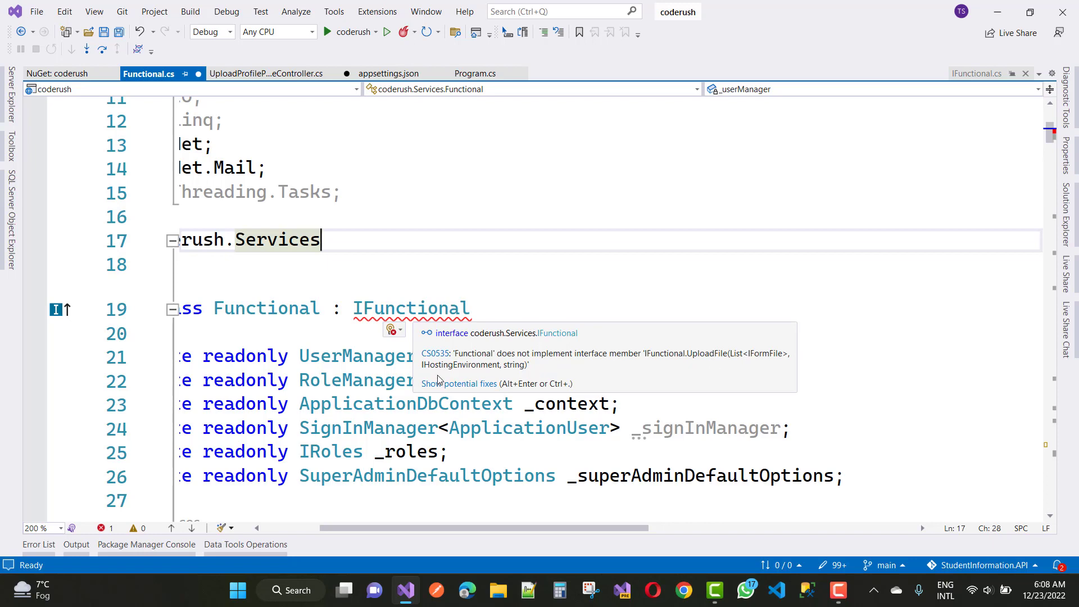
mouse_move(531, 373)
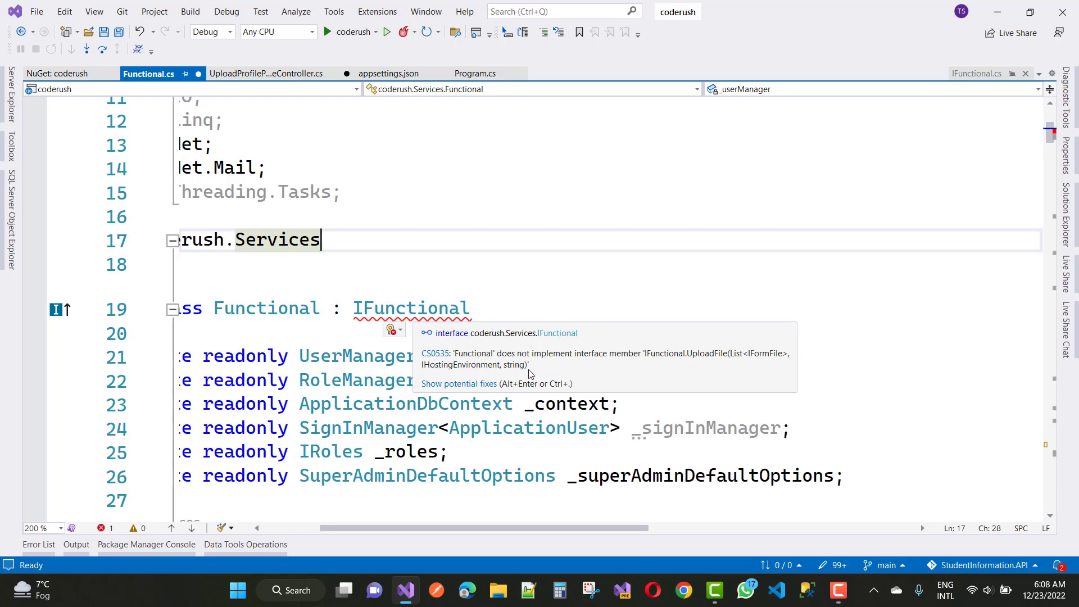
mouse_move(494, 303)
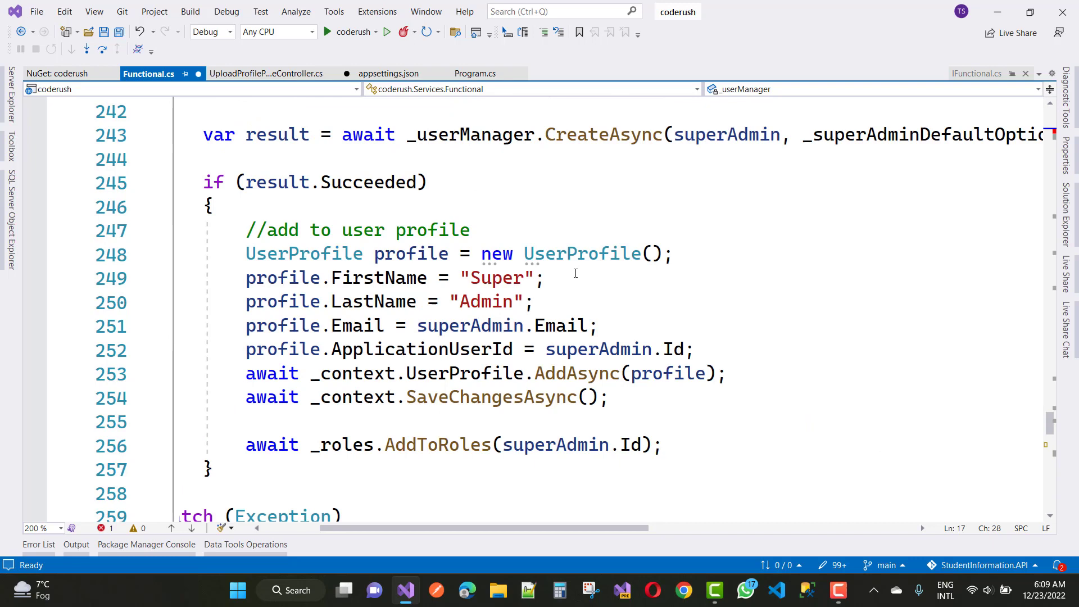
Locate UploadFile in Functional.cs and select its IWebHostEnvironment parameter type
scroll(down, 3)
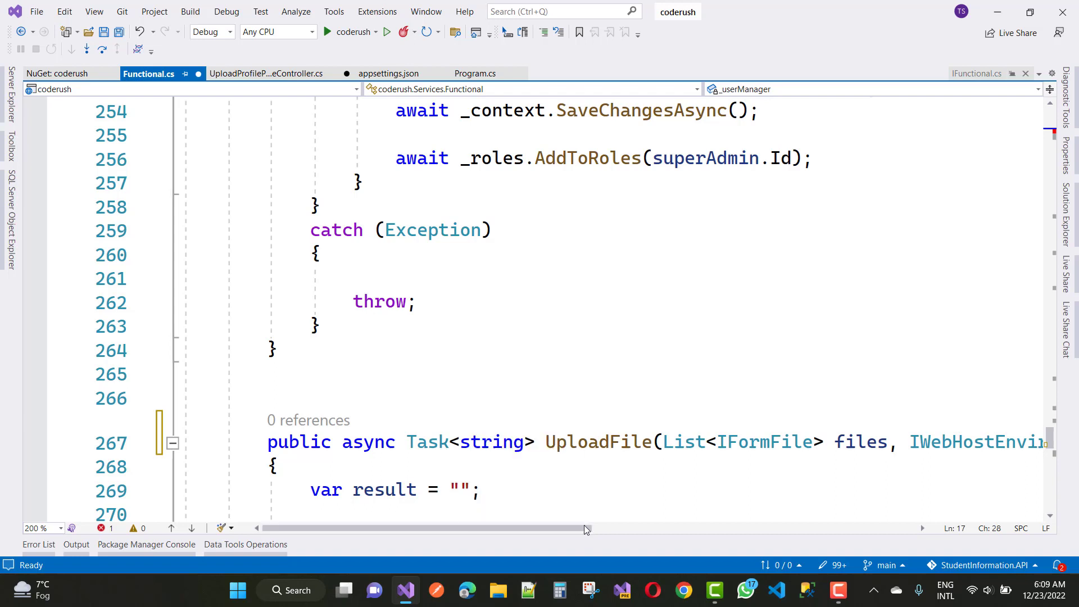
right_click(584, 528)
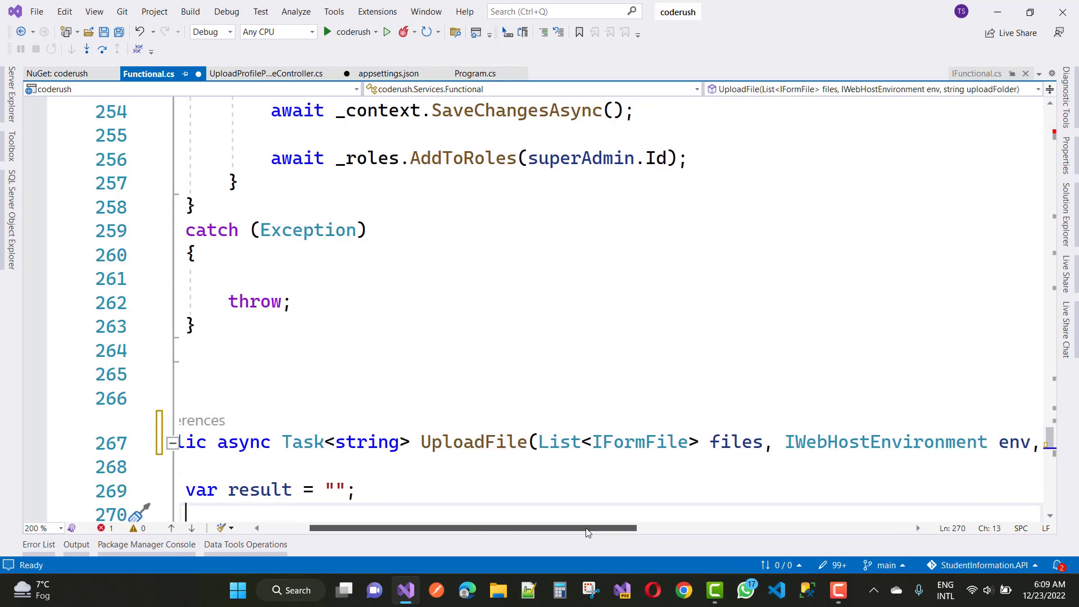
scroll(right, 3)
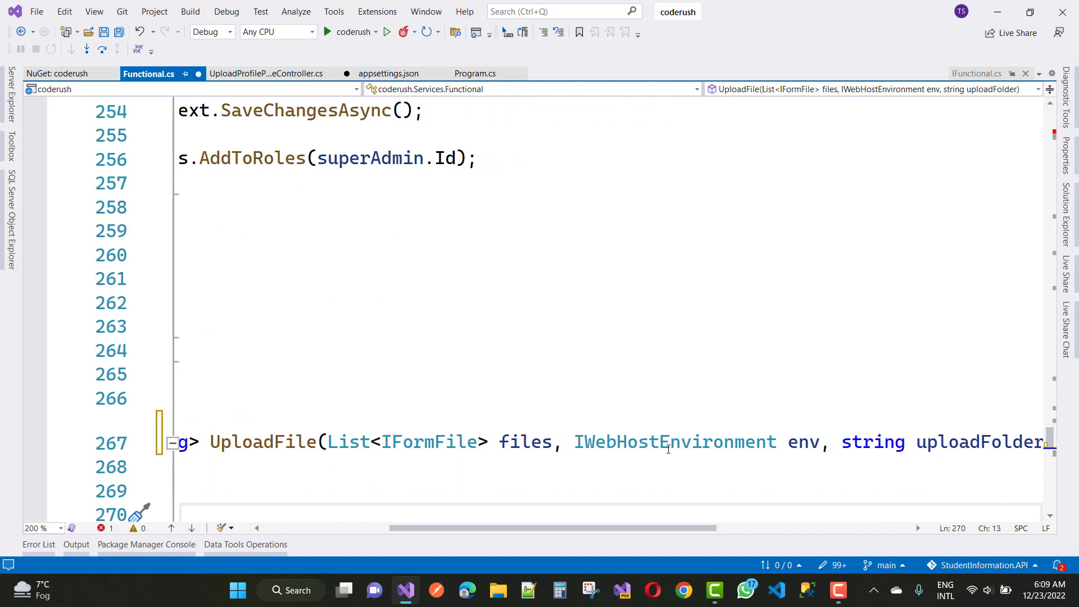
double_click(674, 442)
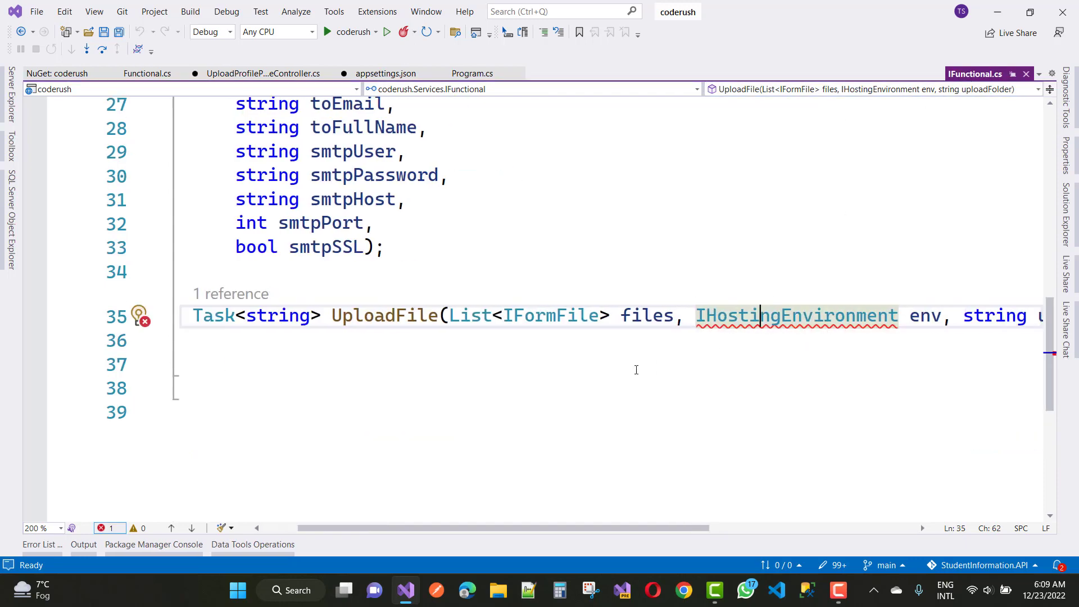
mouse_move(756, 315)
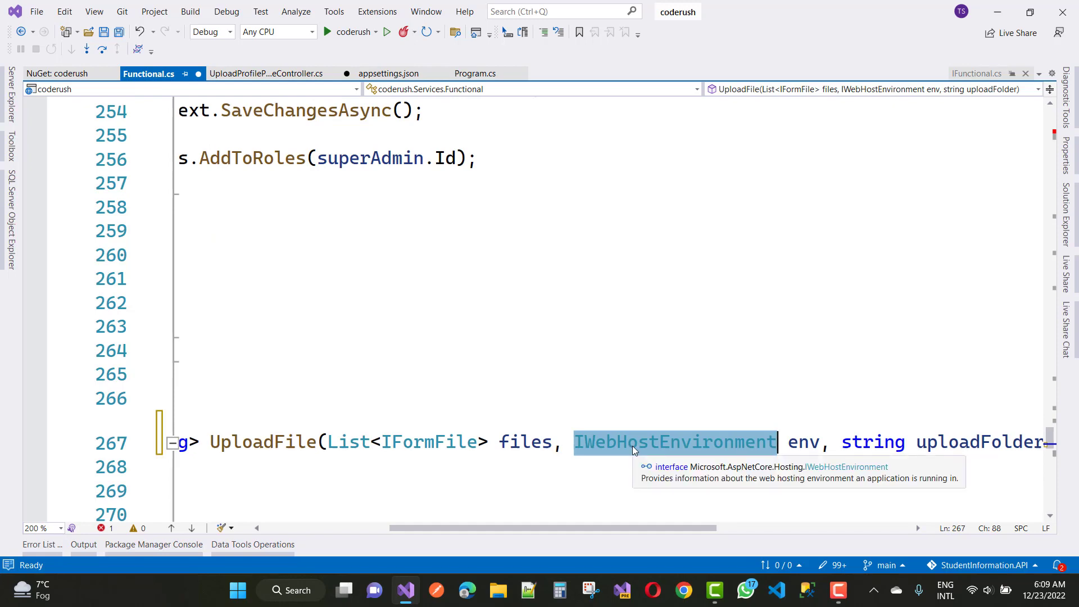
Replace IHostingEnvironment with IWebHostEnvironment in IFunctional's UploadFile, save, and return to Functional.cs
click(974, 74)
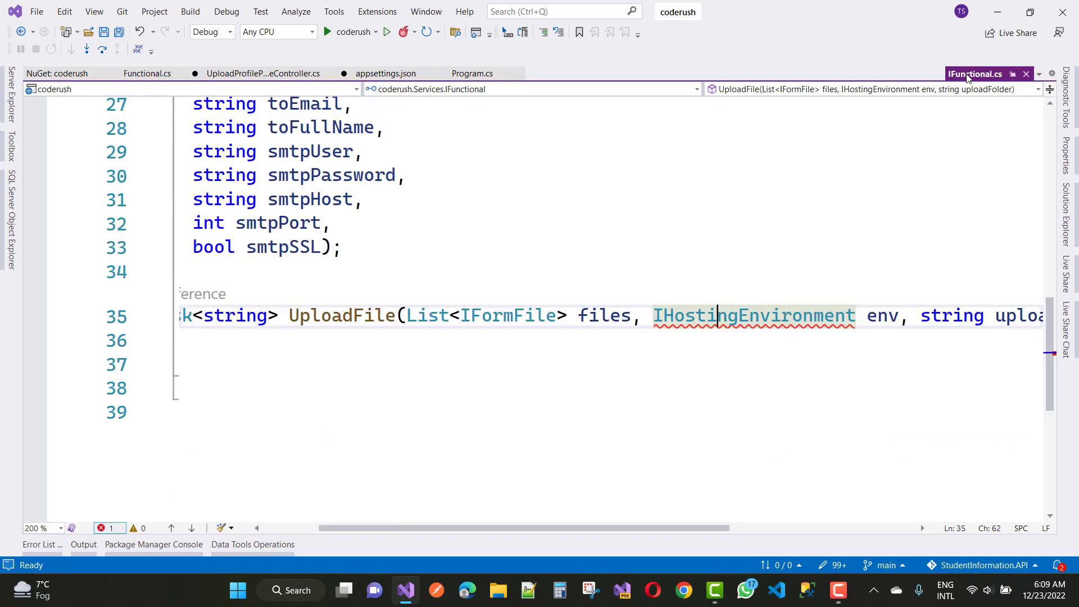
double_click(753, 315)
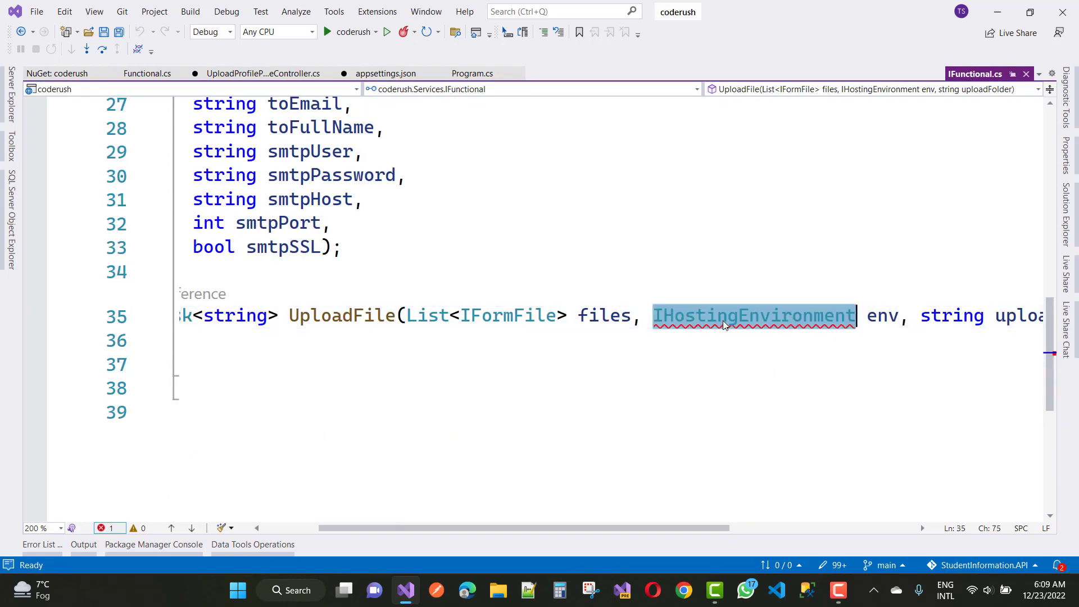
text(IWeb)
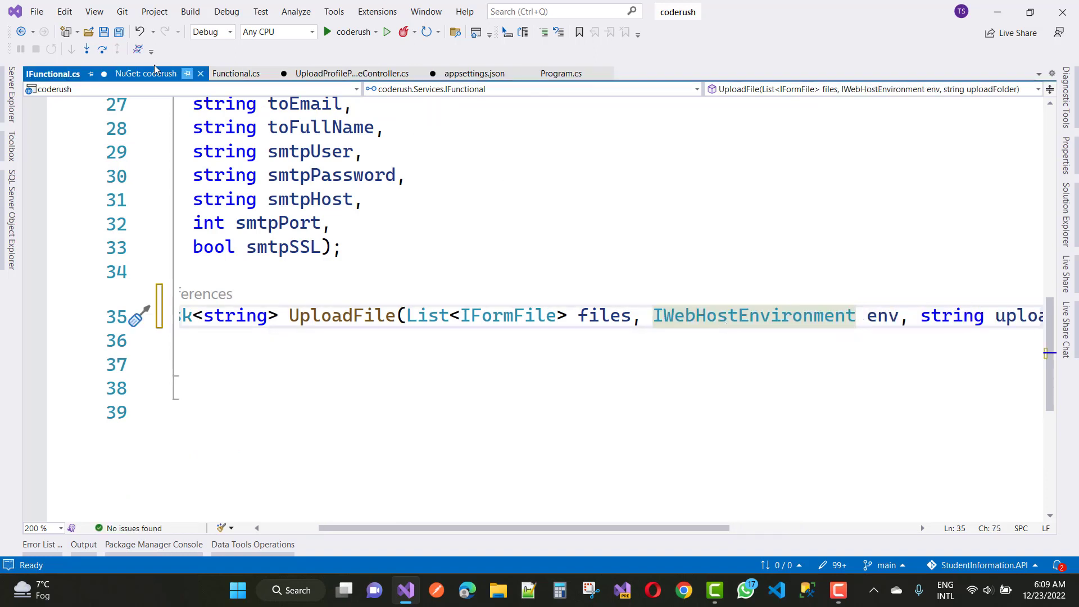
click(118, 33)
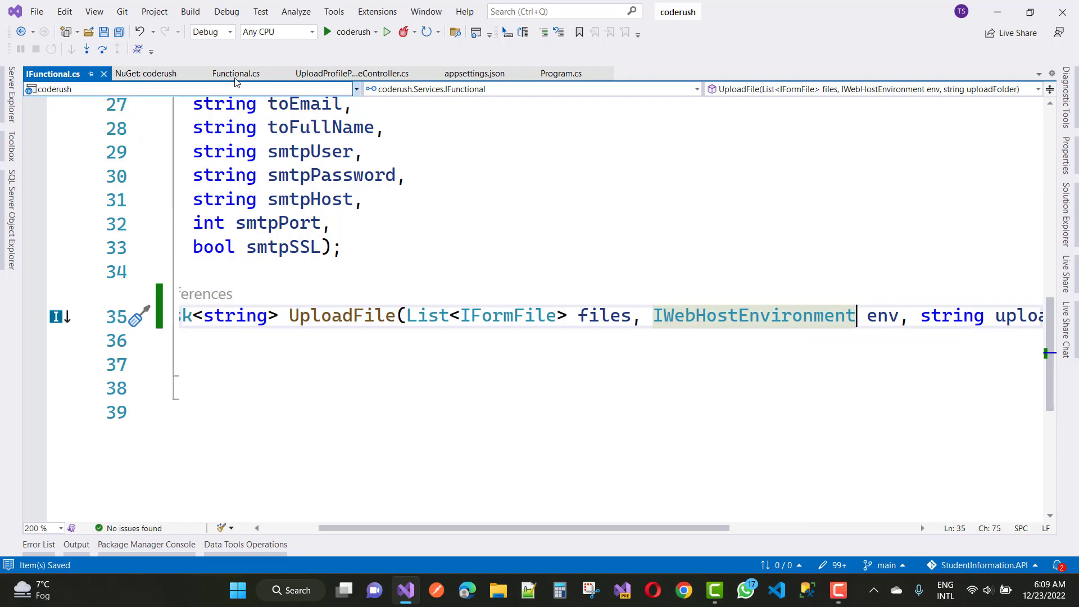
click(234, 75)
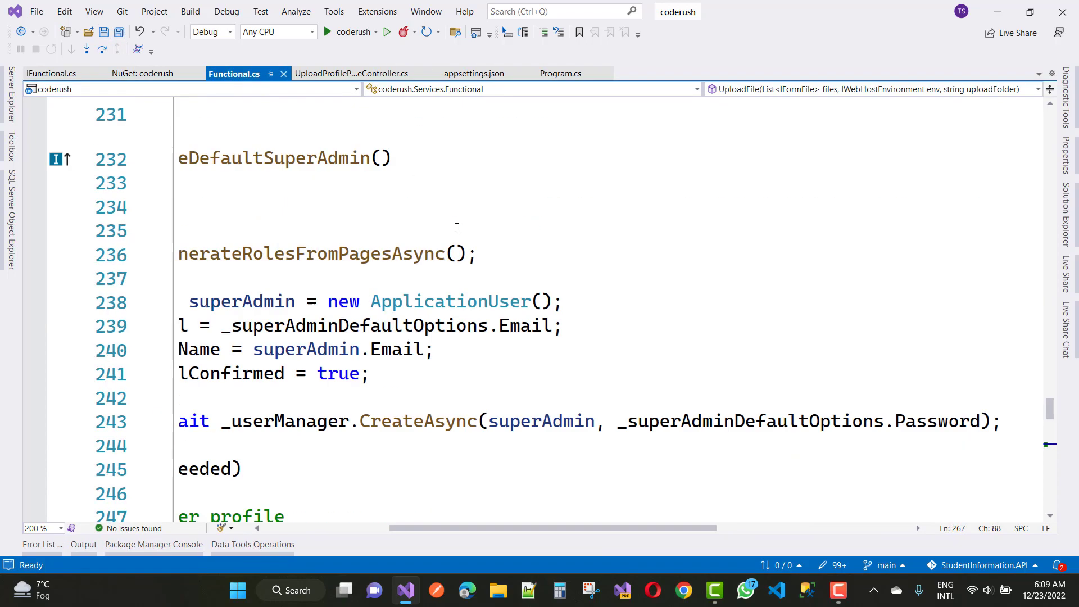